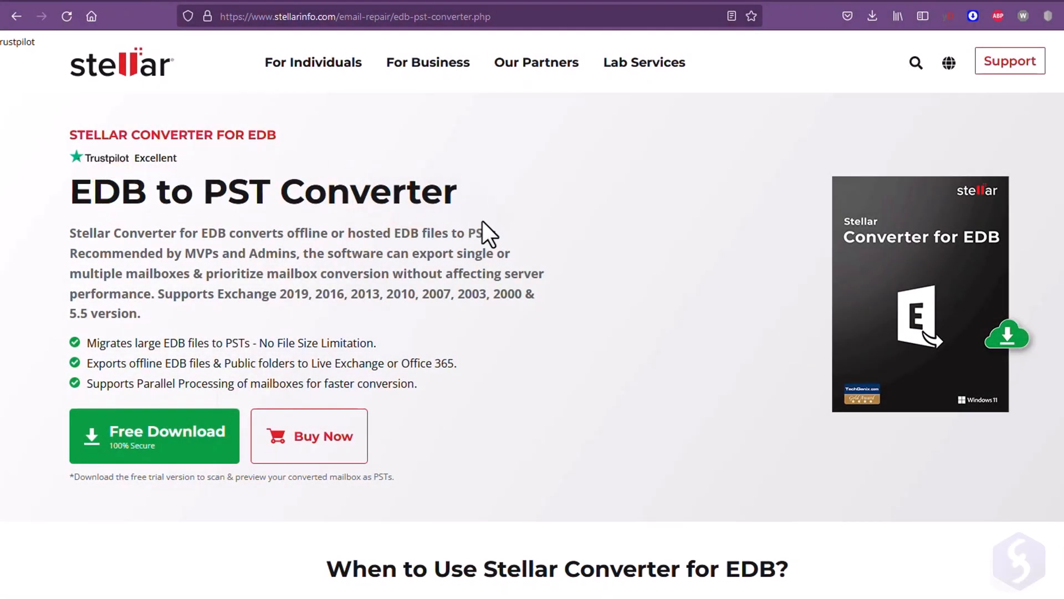
Choose Offline EDB mode on the start screen, bringing up the Select File dialog
scroll(down, 3)
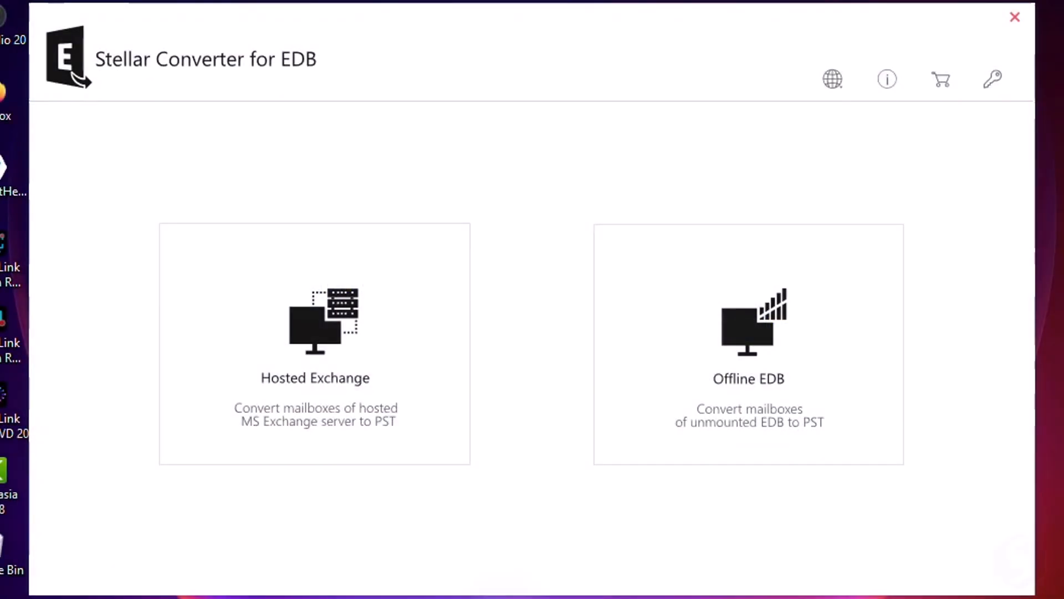
mouse_move(548, 537)
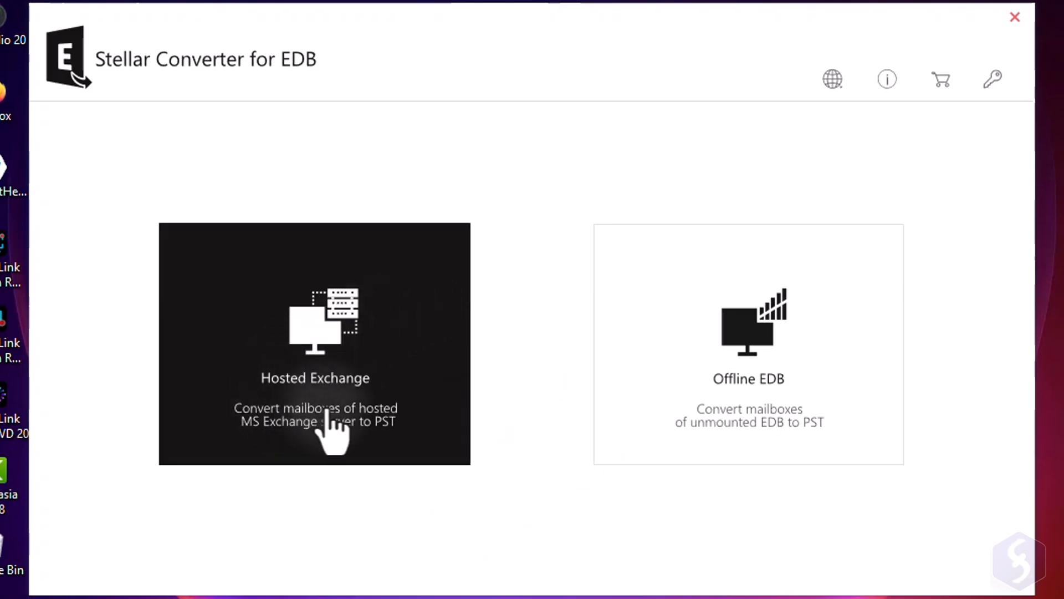
mouse_move(407, 355)
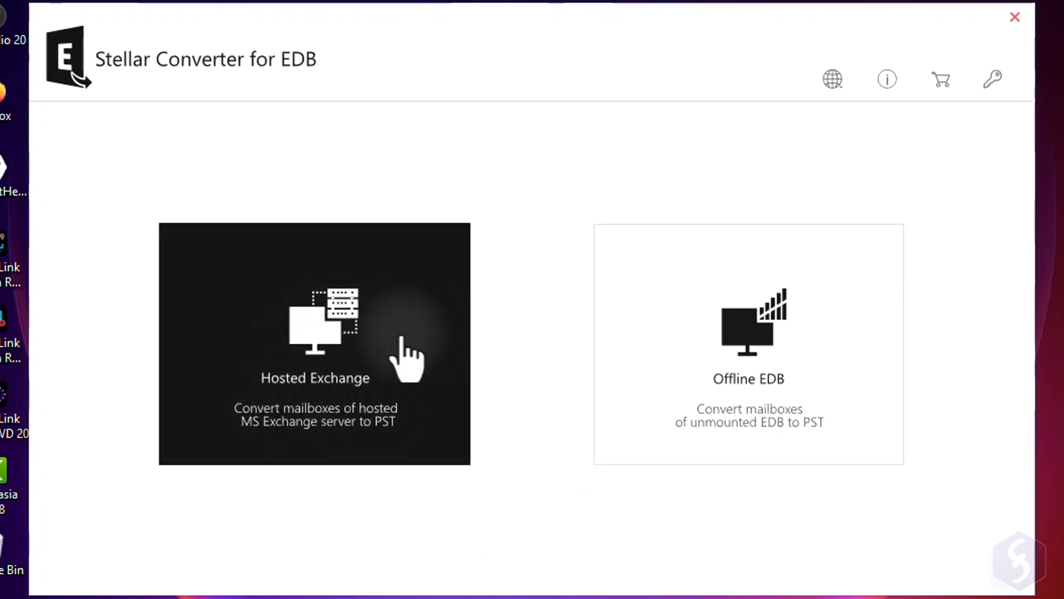
mouse_move(389, 413)
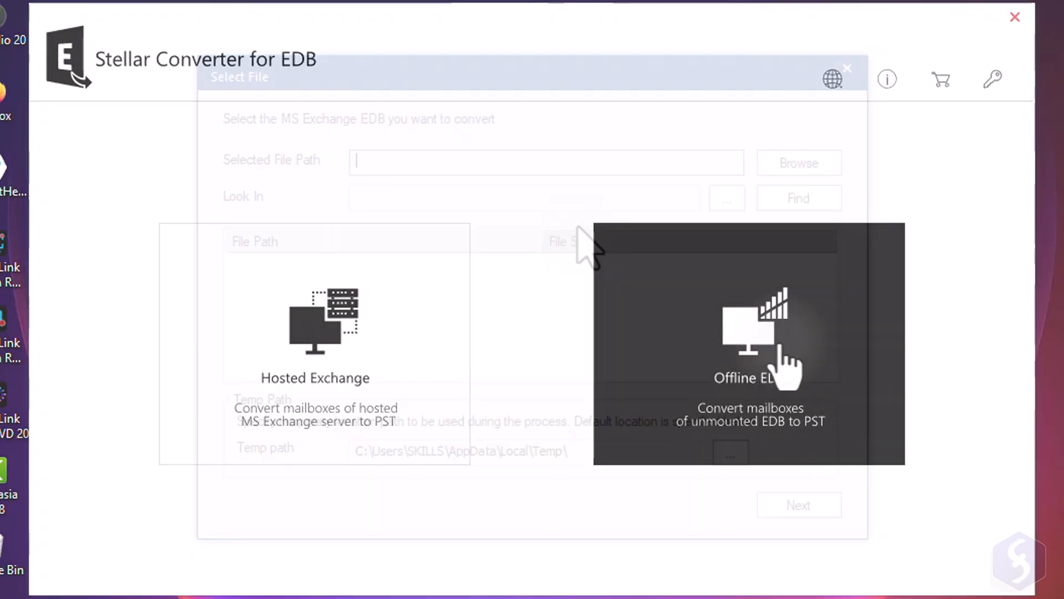
Browse to Alex.edb, confirm it as the source file and proceed to scan it
click(799, 162)
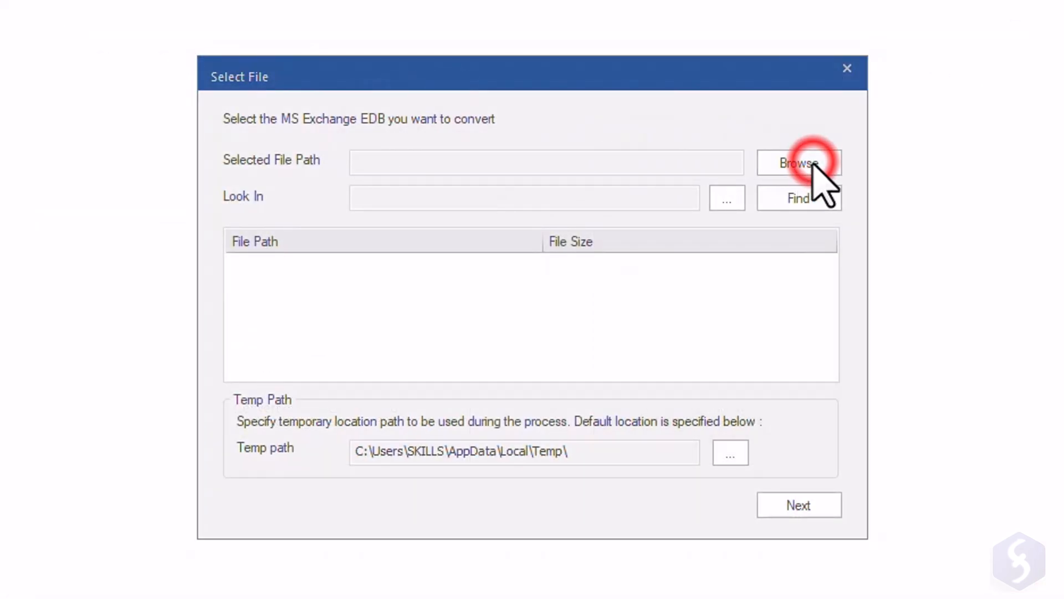
click(799, 163)
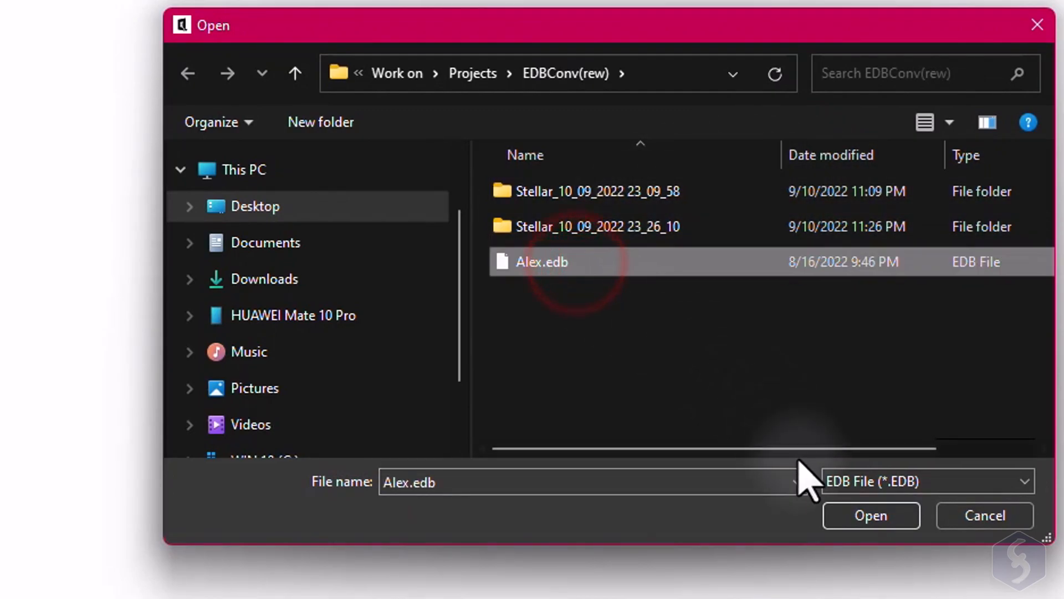
click(870, 516)
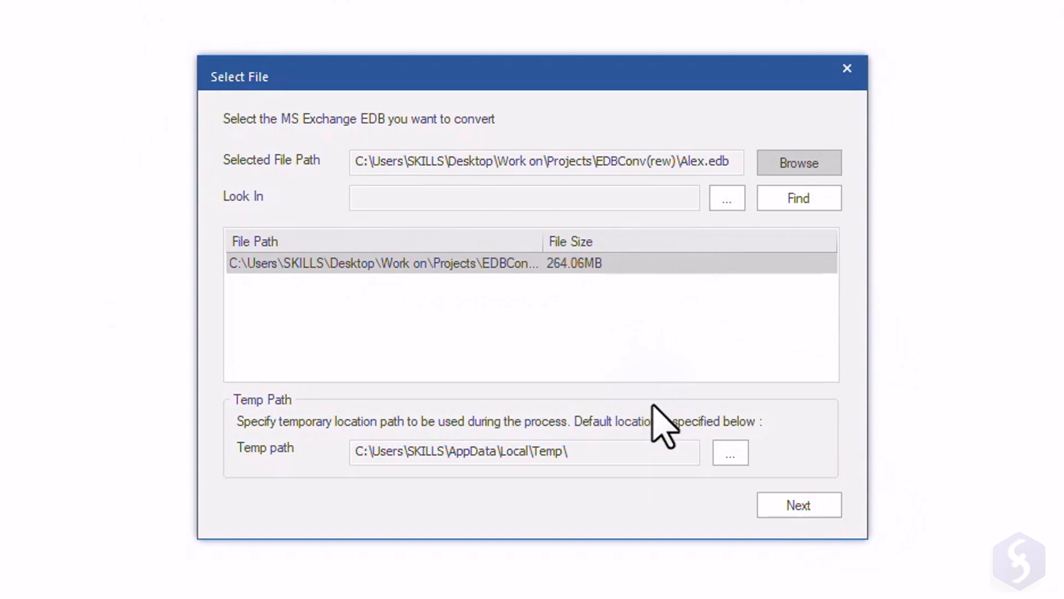
click(799, 505)
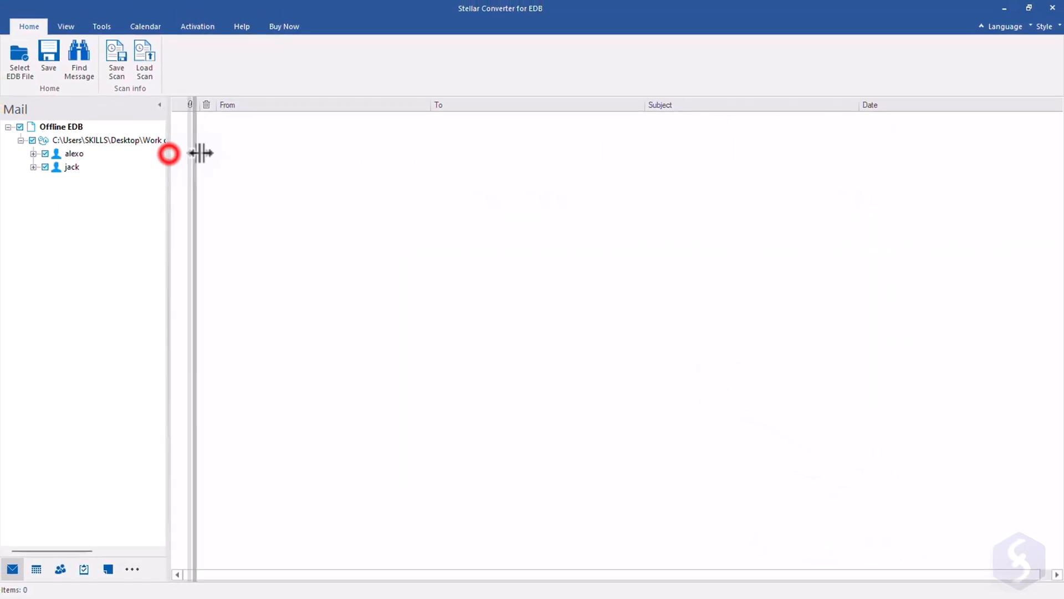
click(33, 153)
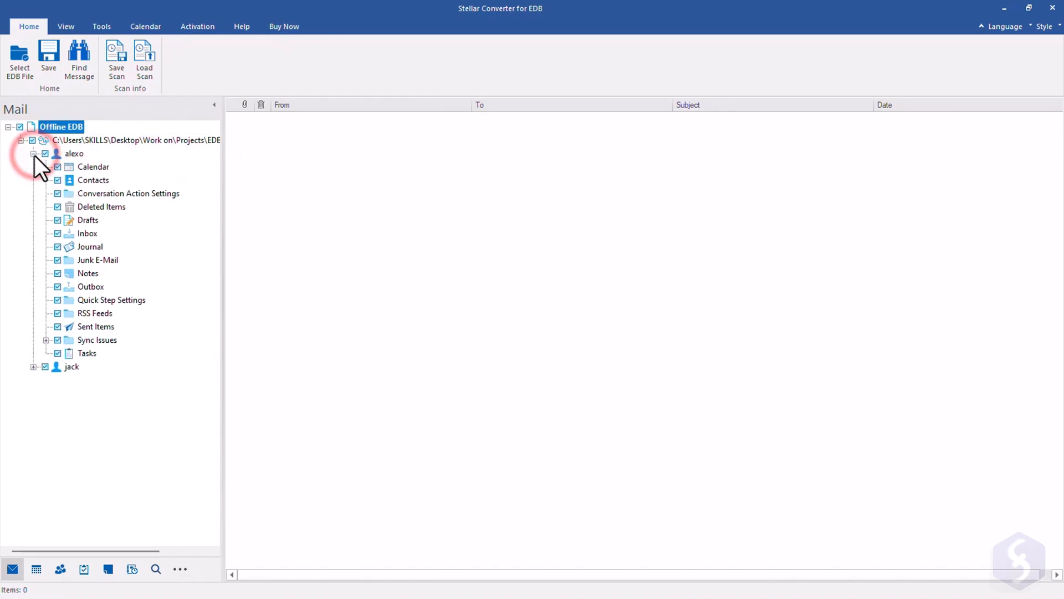
click(93, 167)
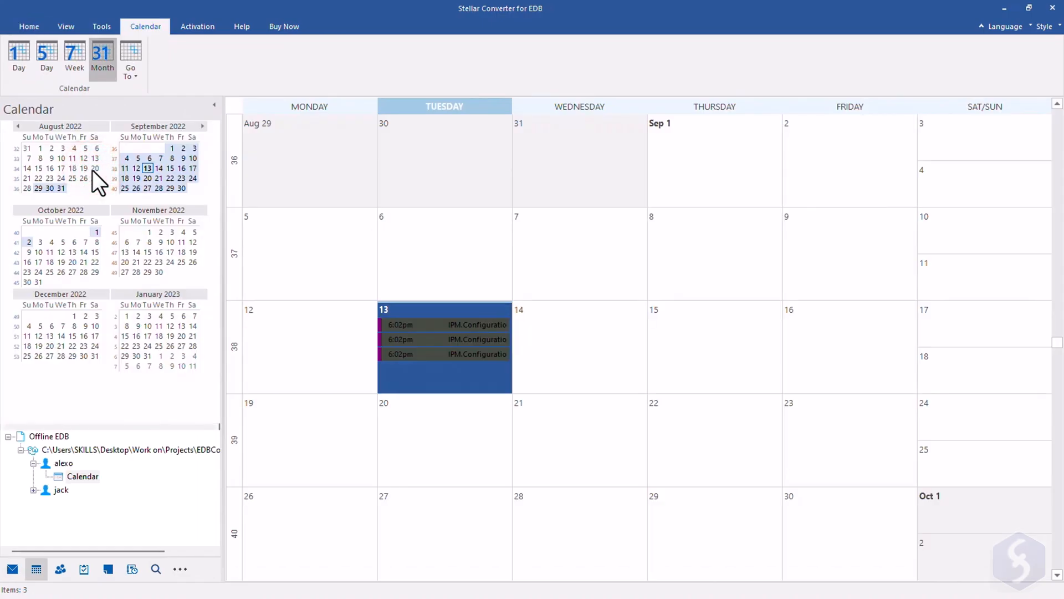
click(11, 569)
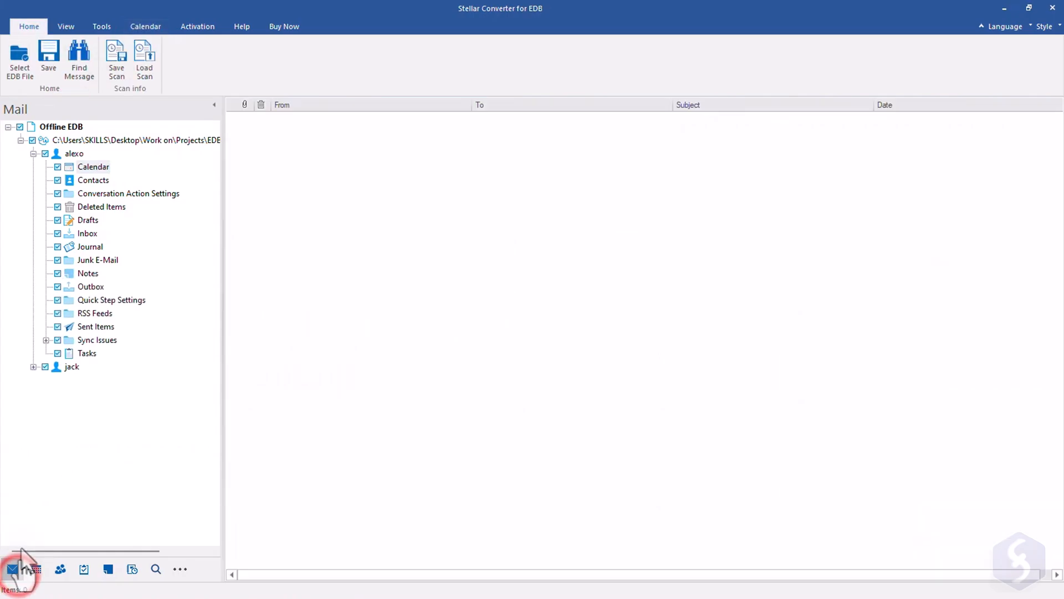
click(60, 568)
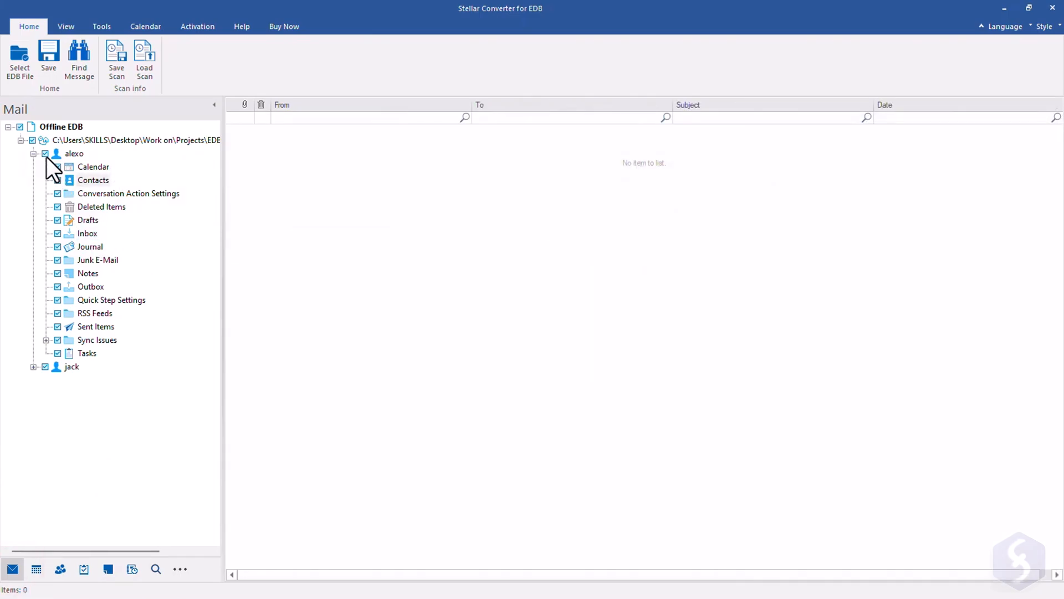
click(45, 153)
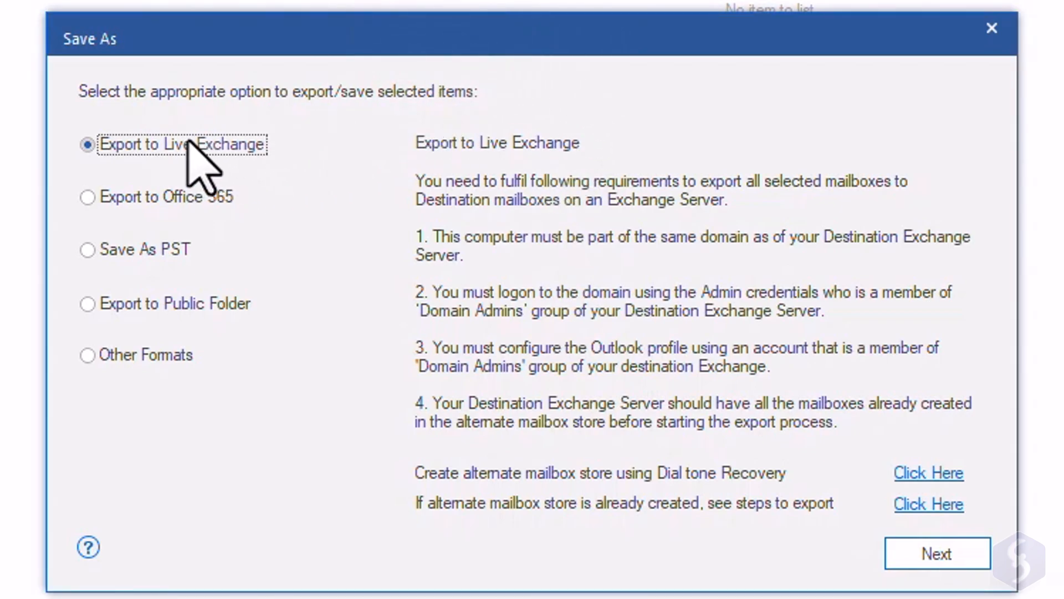
Compare Live Exchange and Public Folder options, settle on Save As PST and continue to destination
click(86, 197)
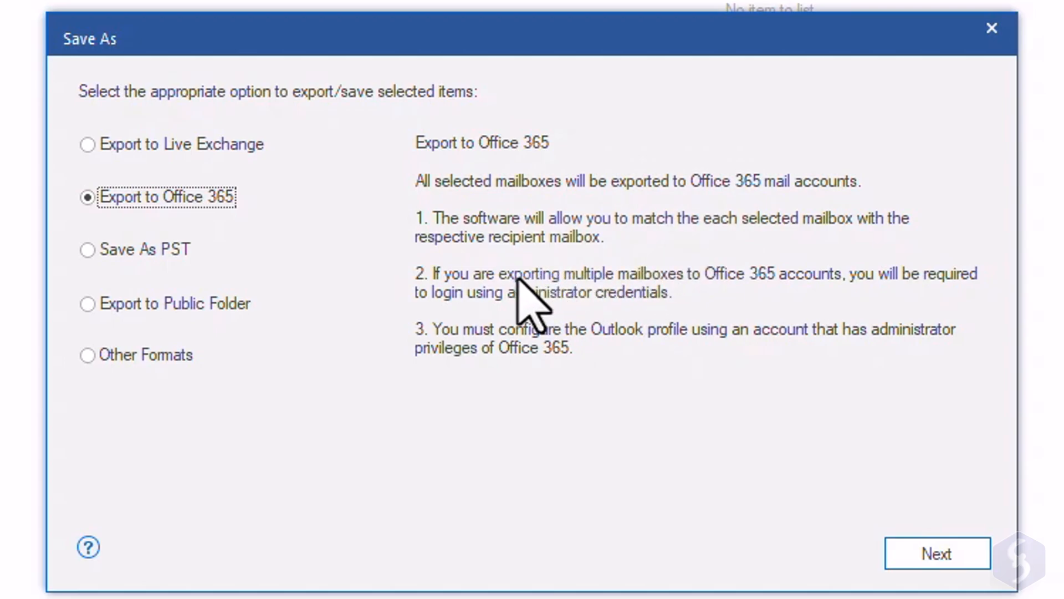
click(86, 251)
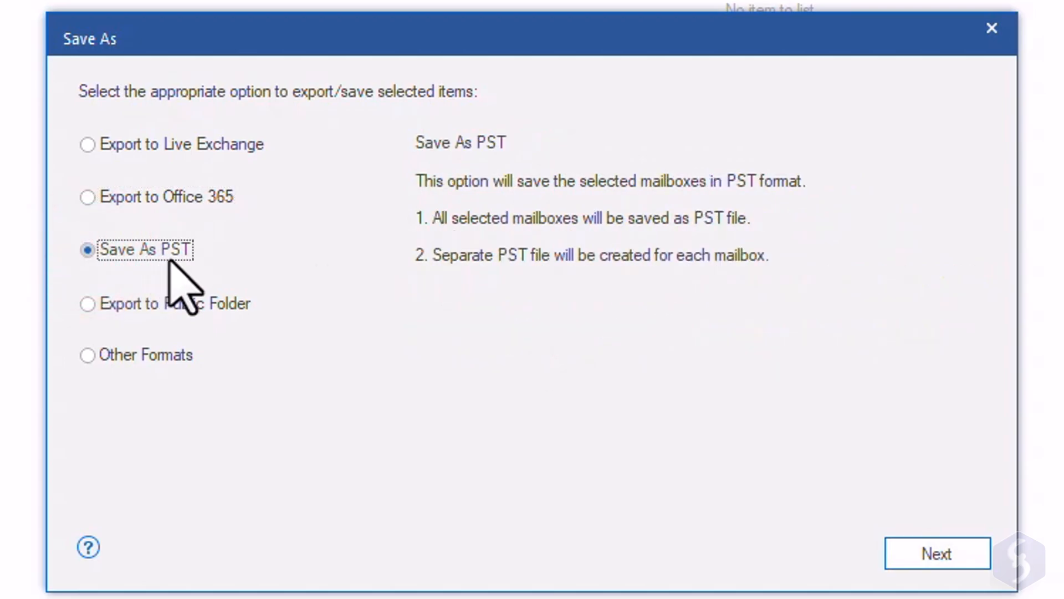
mouse_move(722, 224)
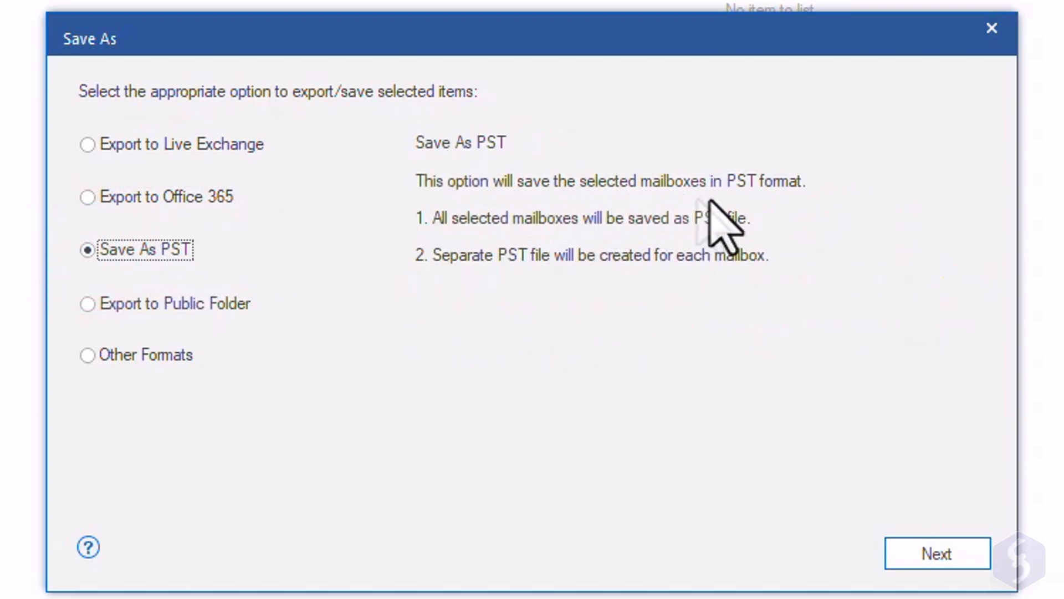
mouse_move(707, 258)
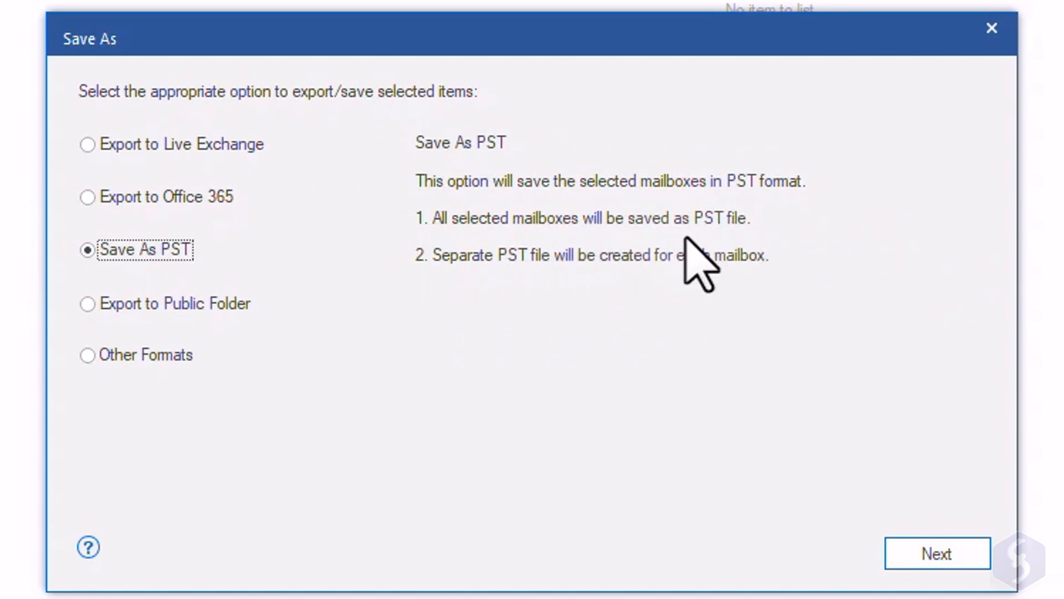
mouse_move(533, 298)
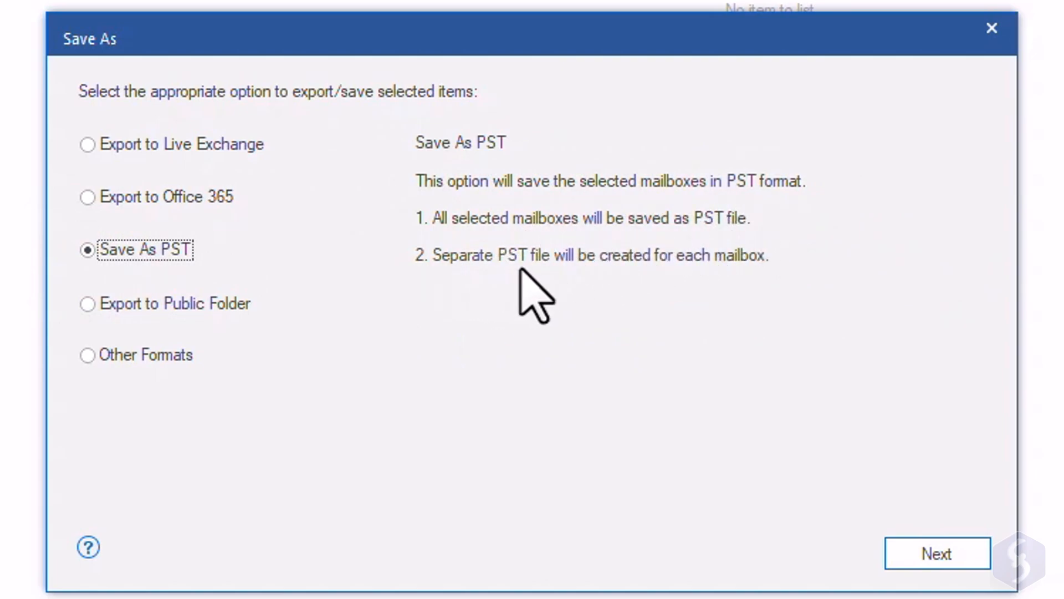
click(87, 304)
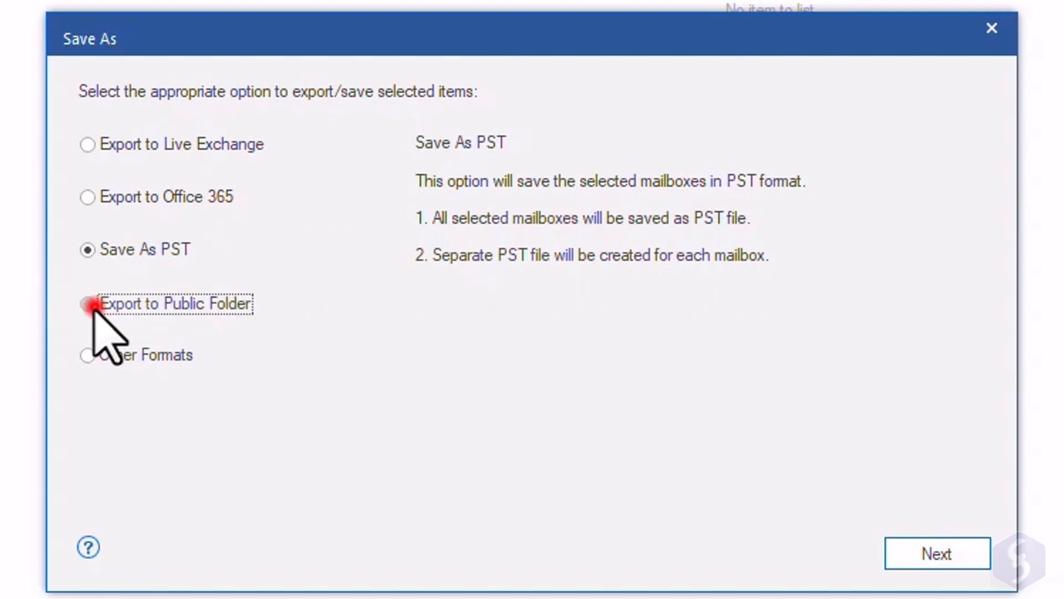
click(86, 302)
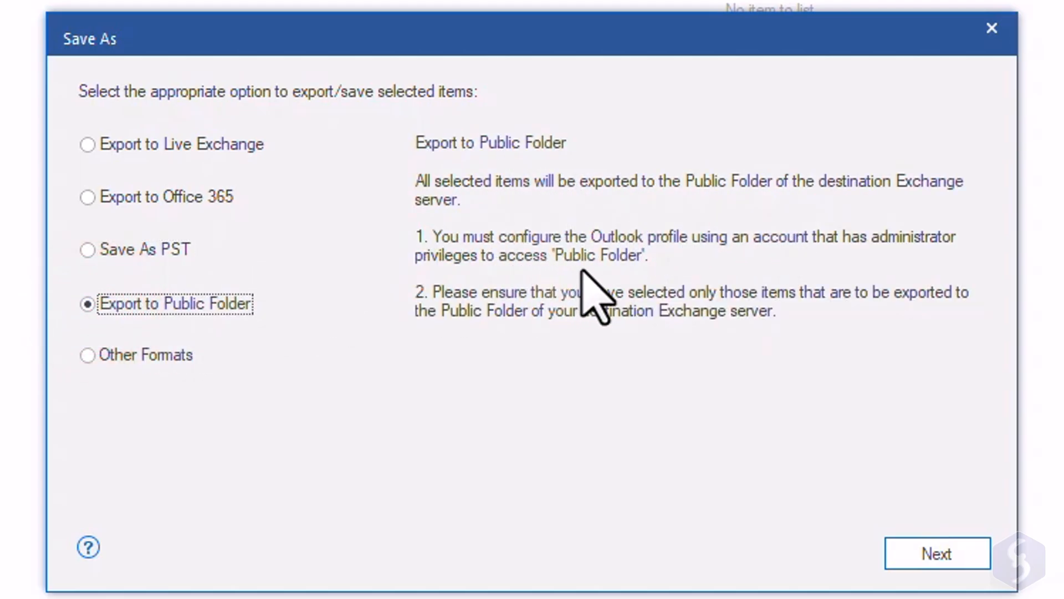
click(87, 249)
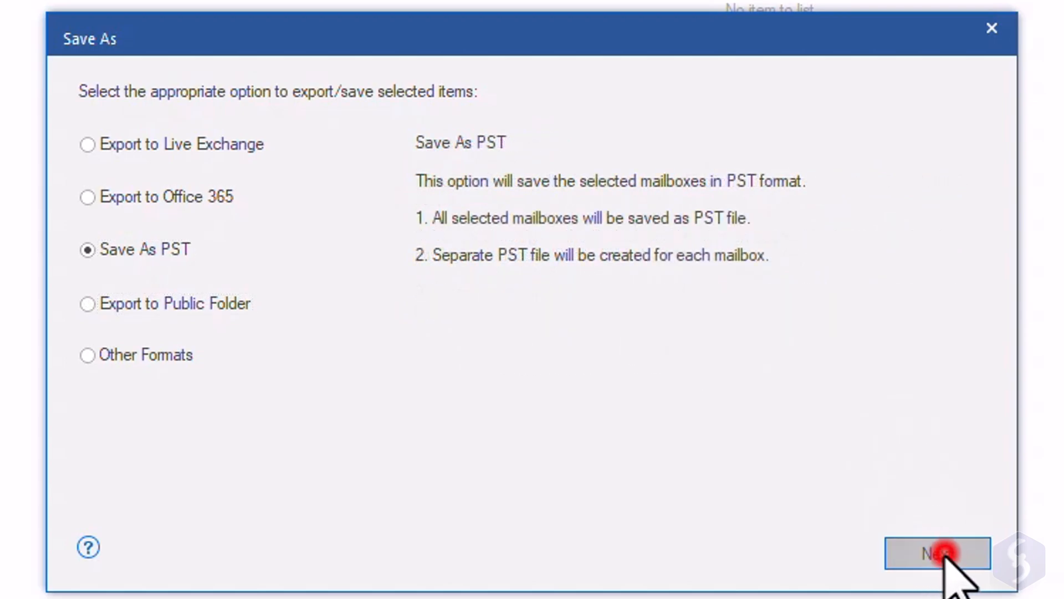
click(936, 552)
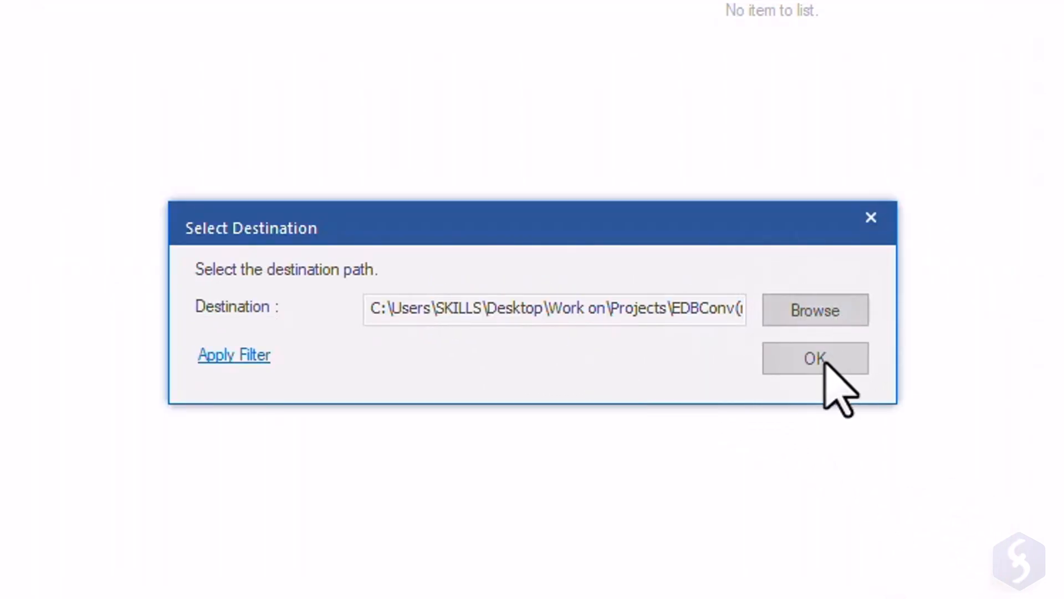
Accept the destination path and export jack and alexo as jack.pst and alexo.pst
click(815, 358)
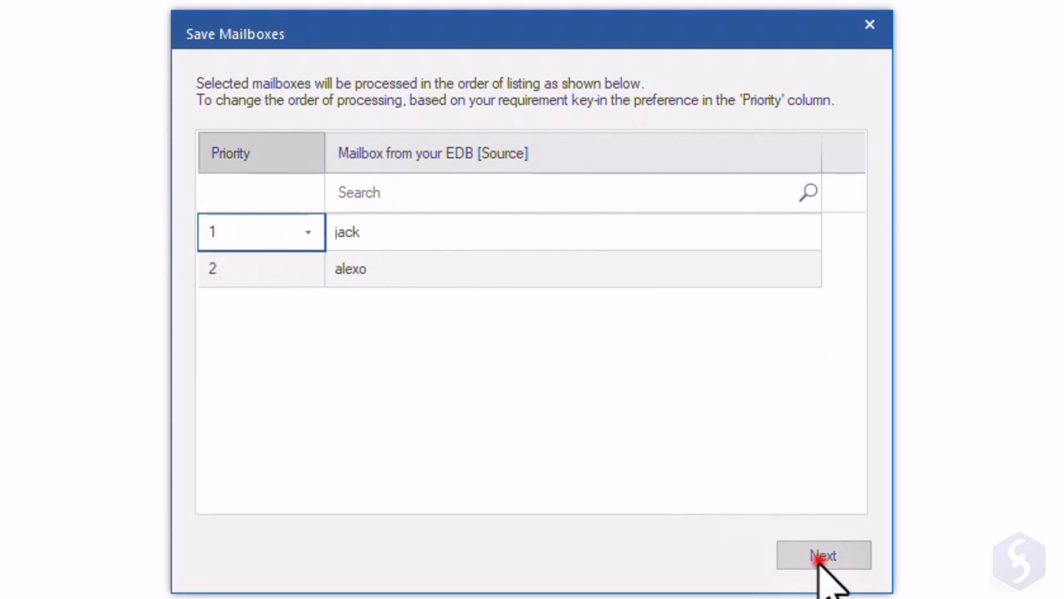
click(823, 554)
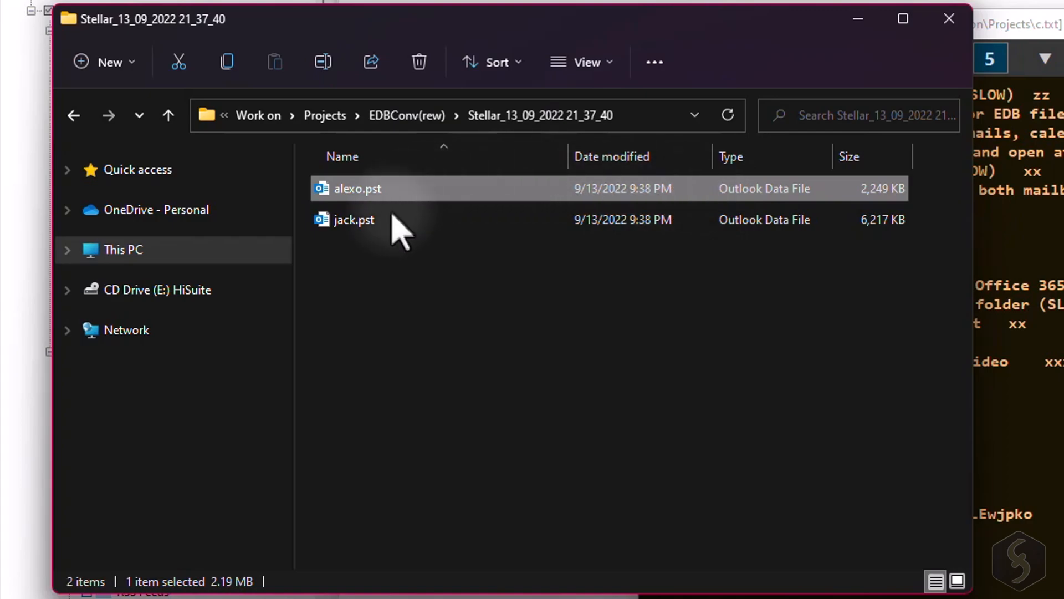
Select jack.pst beside alexo.pst in the output folder to view its details
click(353, 219)
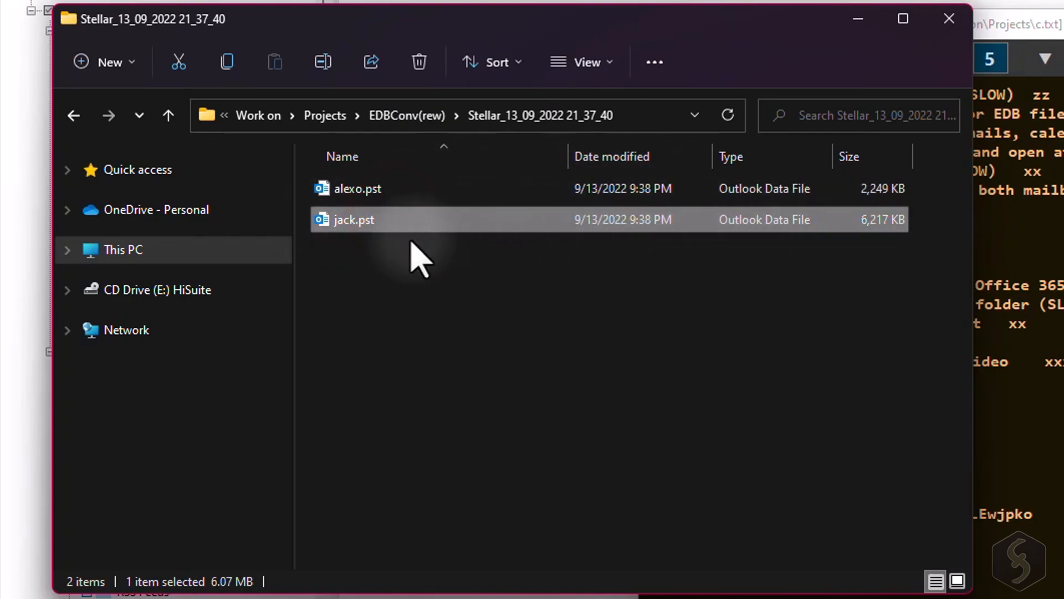
mouse_move(631, 271)
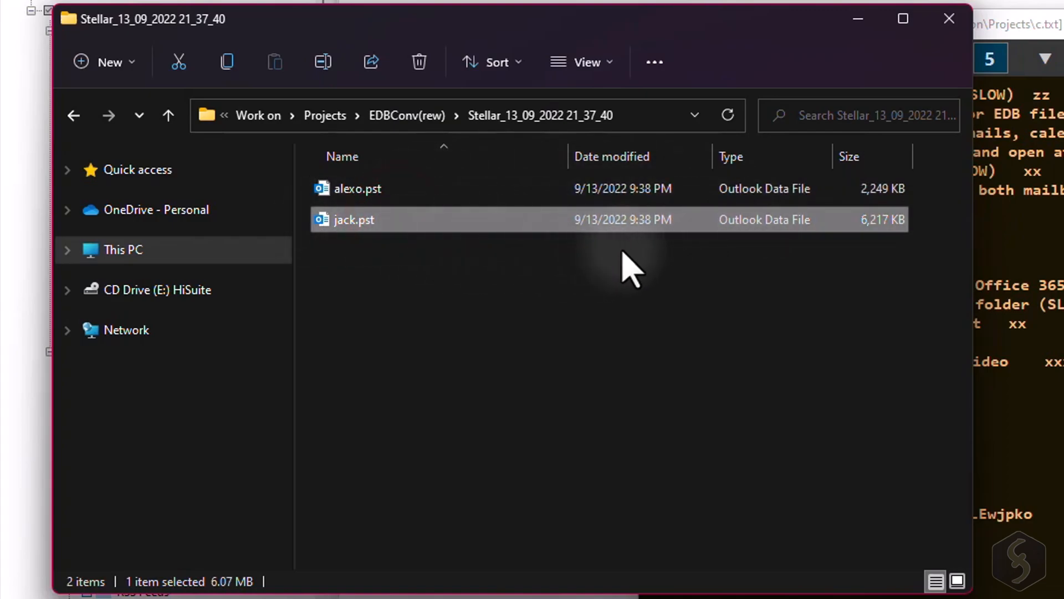